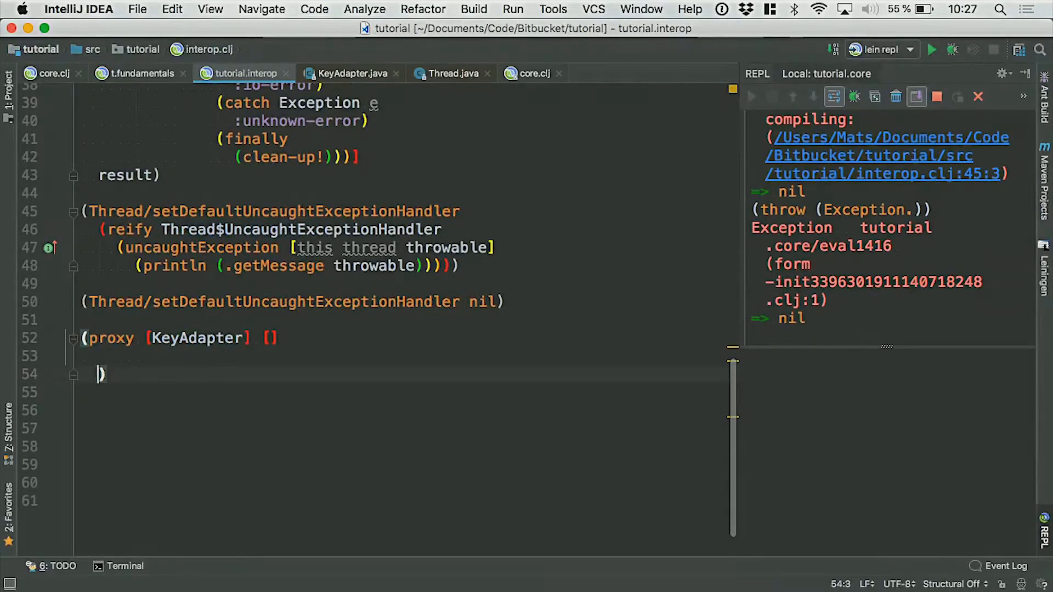
Step: Add a keyPressed [event] override to the KeyAdapter proxy with an empty body line
type("keyPre)")
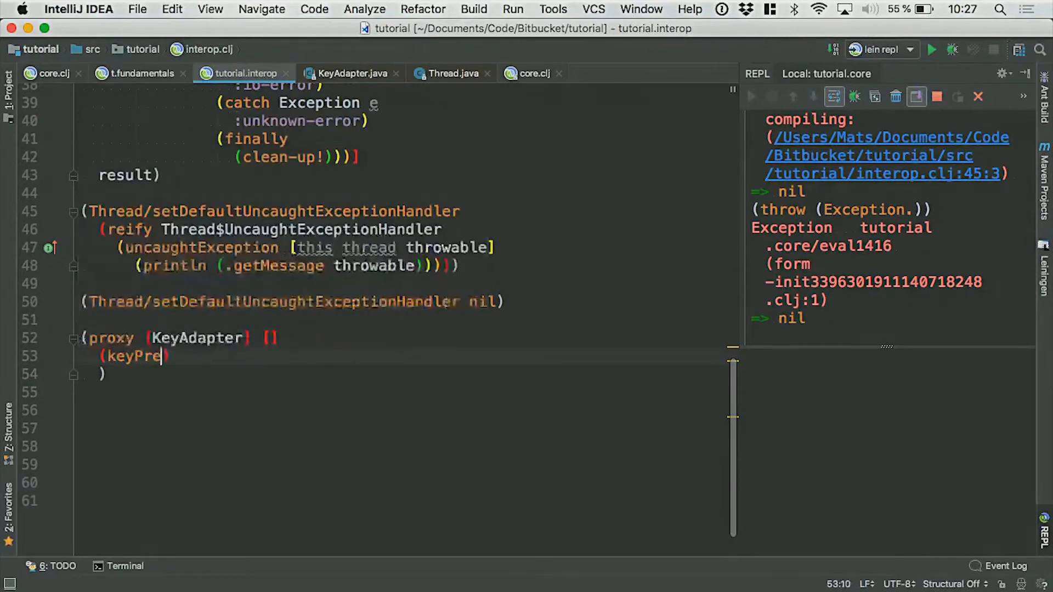
type("ssed")
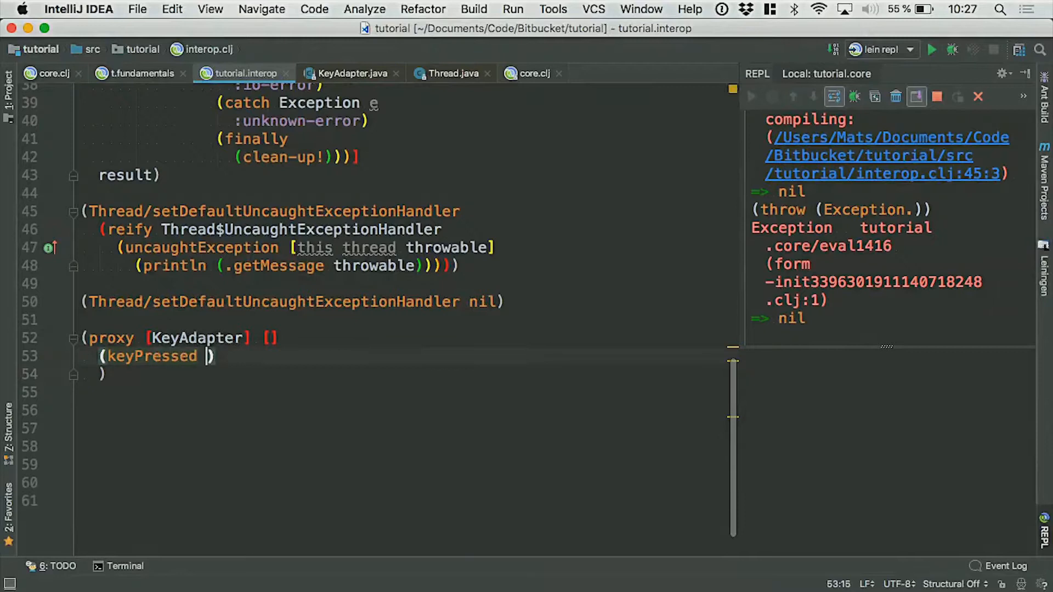
type("event]")
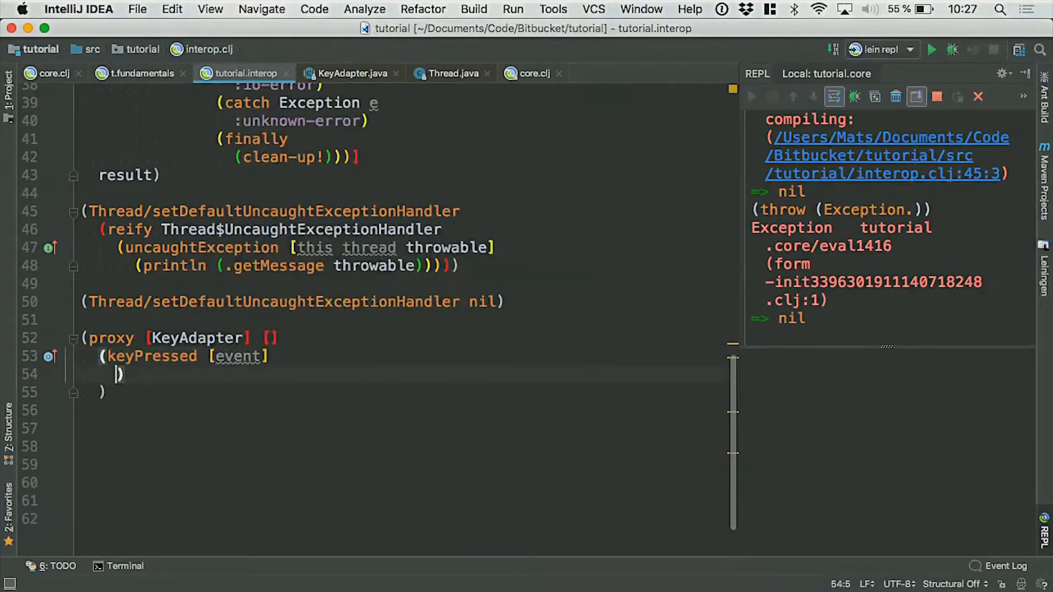
key("enter")
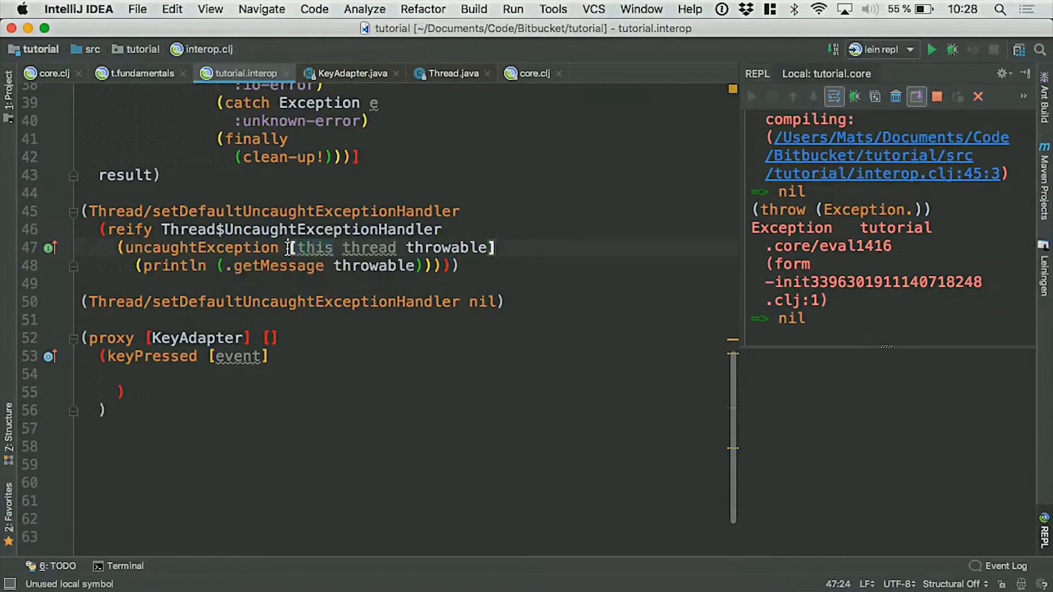
Step: Place the cursor on the keyPressed body line to start the println message
double_click(200, 248)
type("(println \"K")
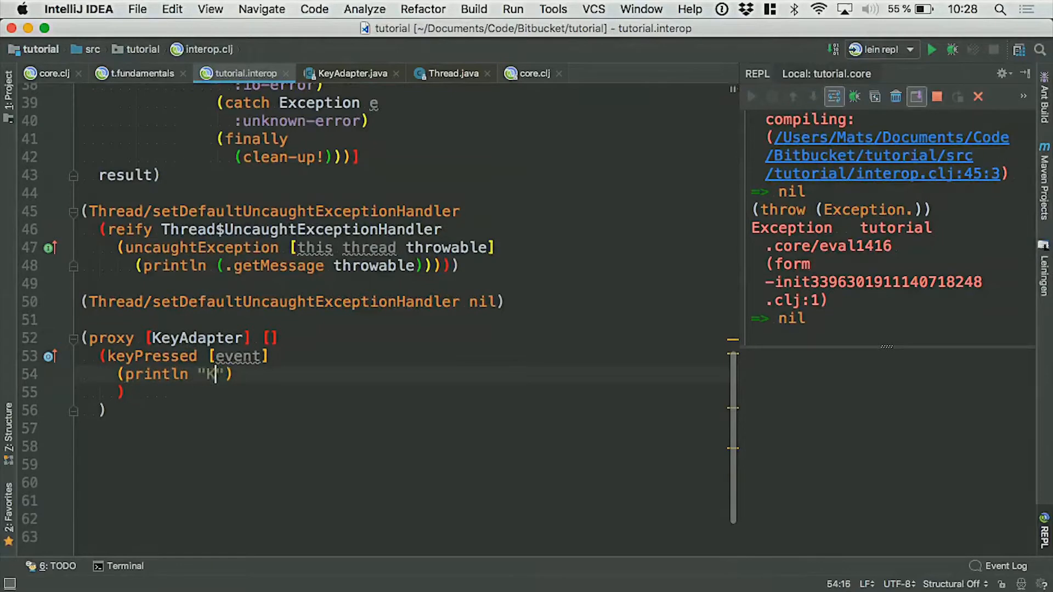
Step: Finish the body as (println "KeyPressed" this (.getKeyCode event))
type("eyPr")
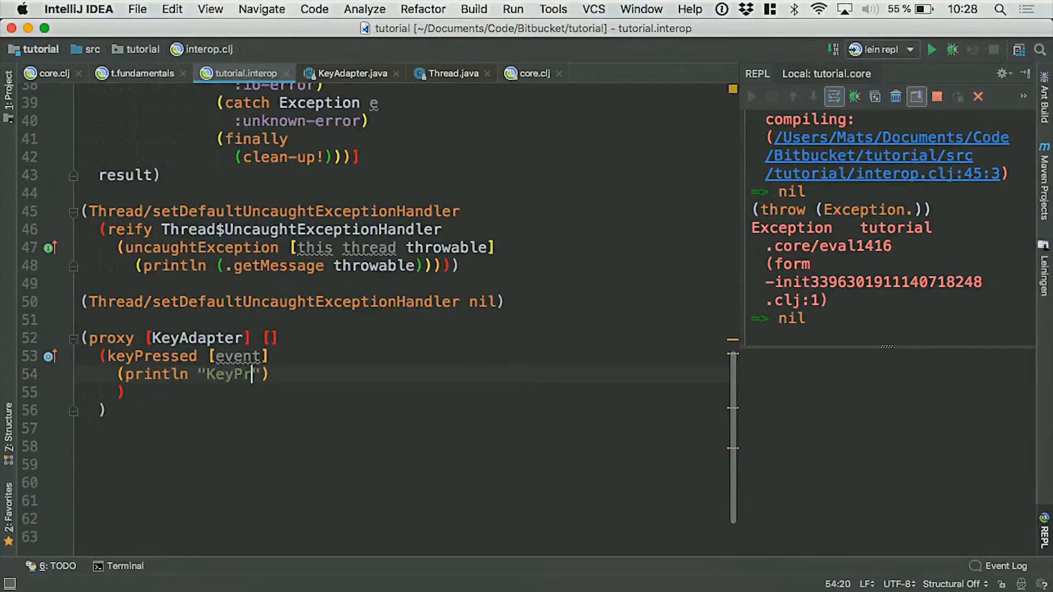
type("essed")
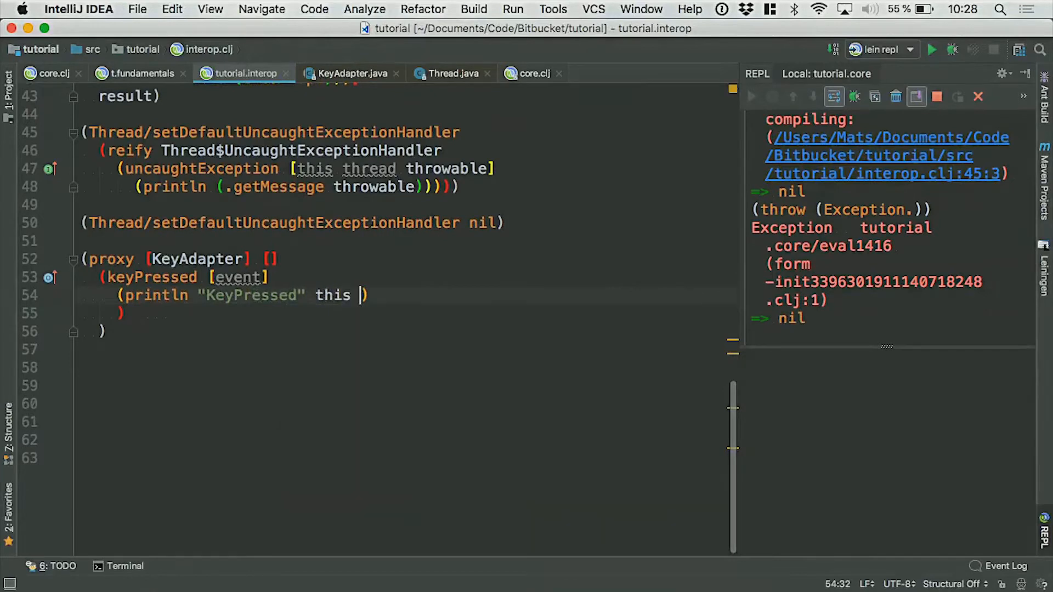
type("(.get")
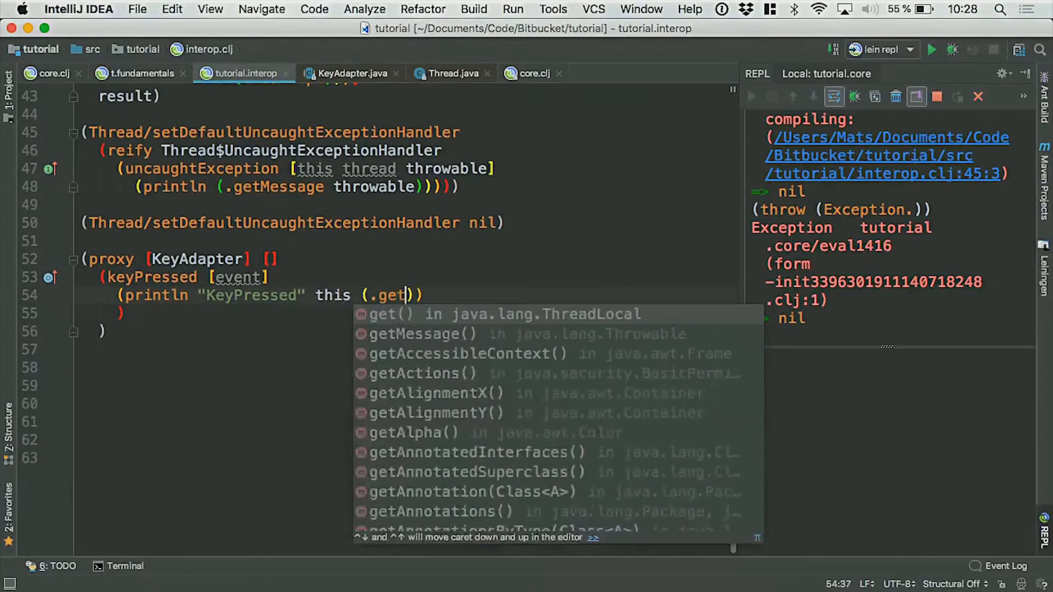
type("Key")
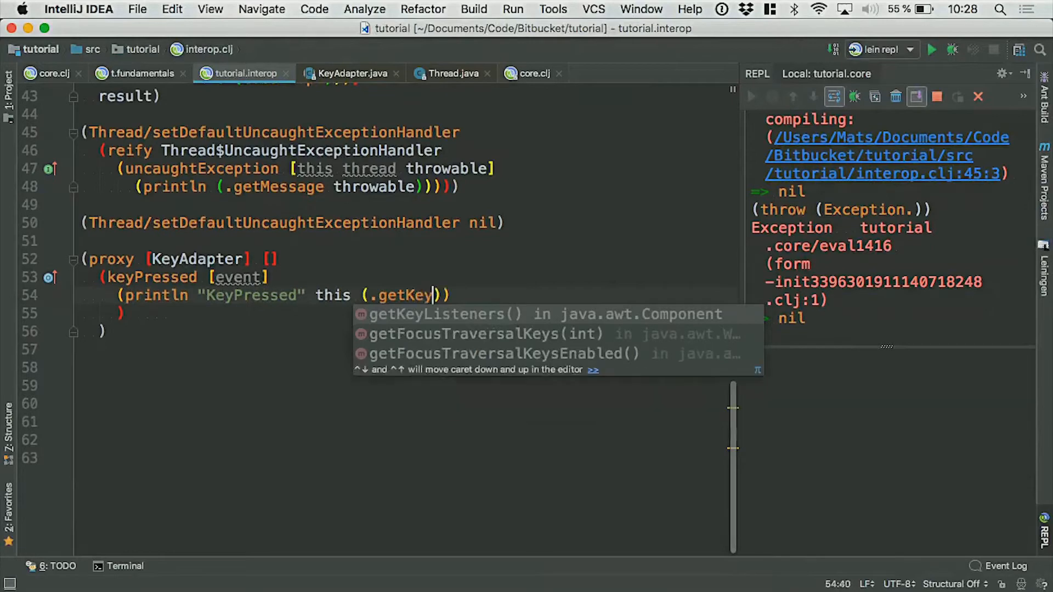
type("Code")
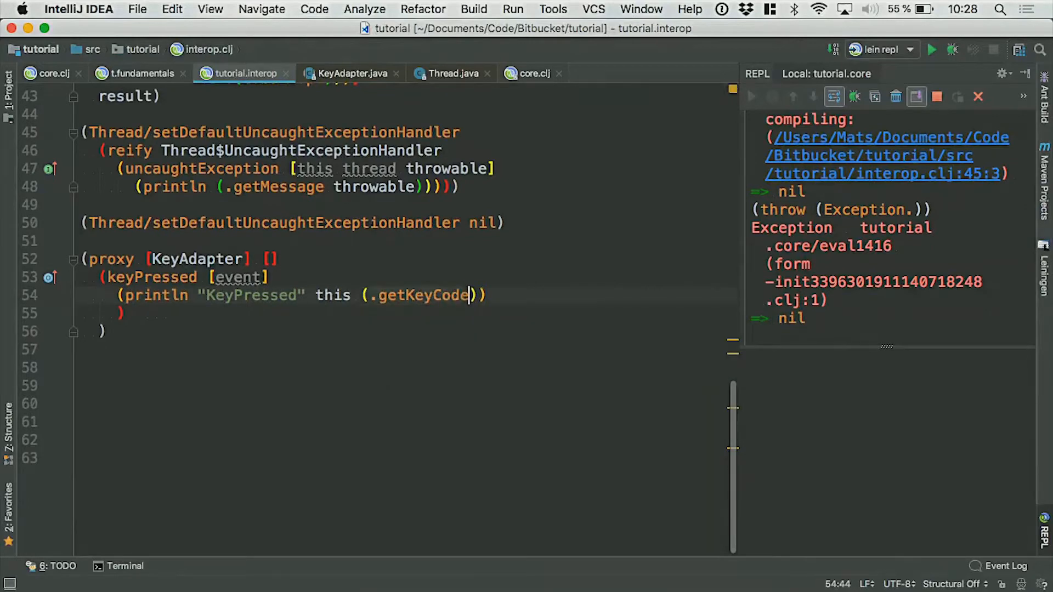
type("event")
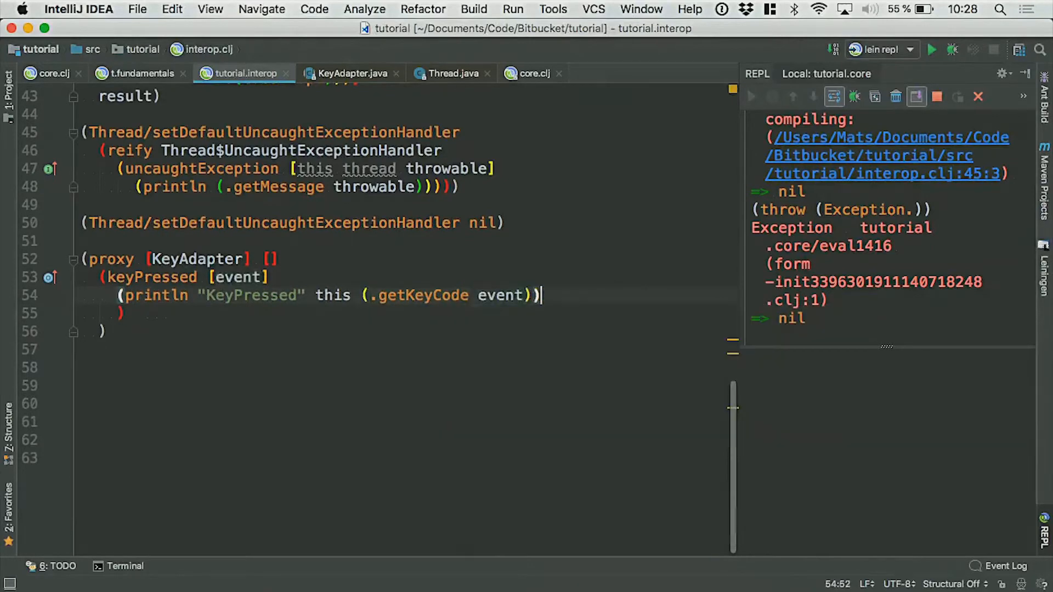